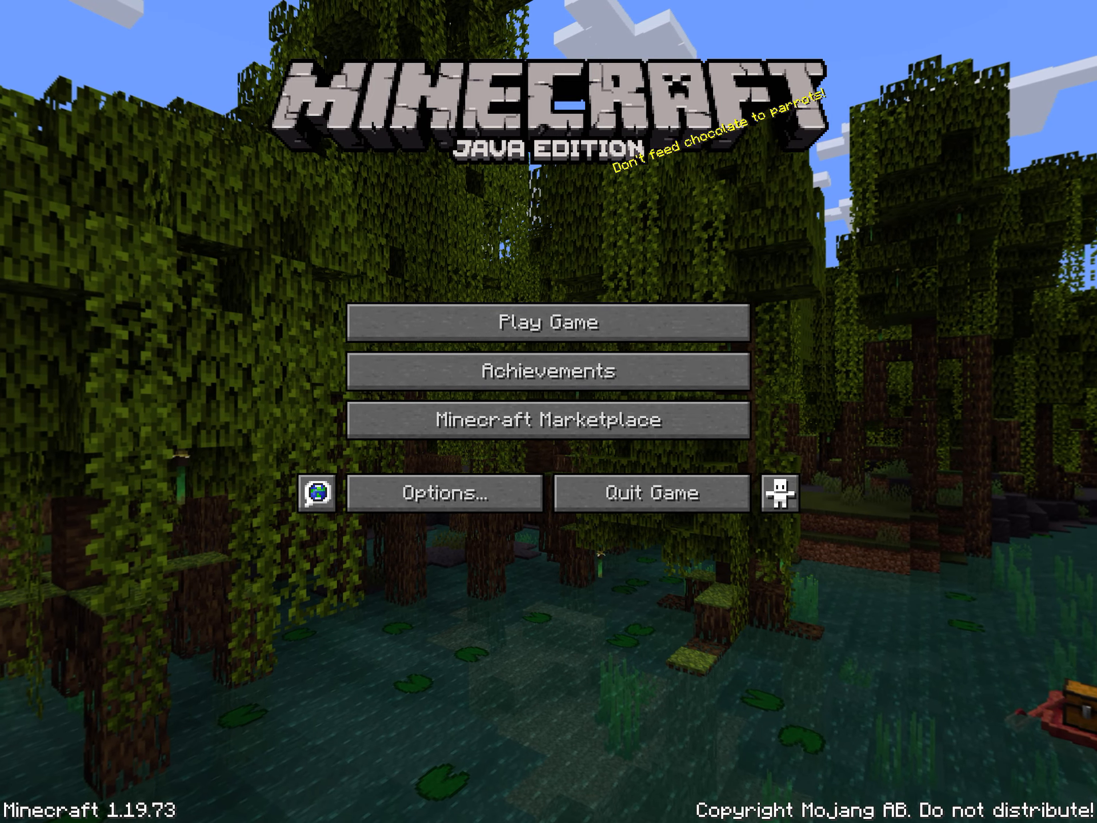
Go from the title screen to the Select World list of saved worlds
click(548, 322)
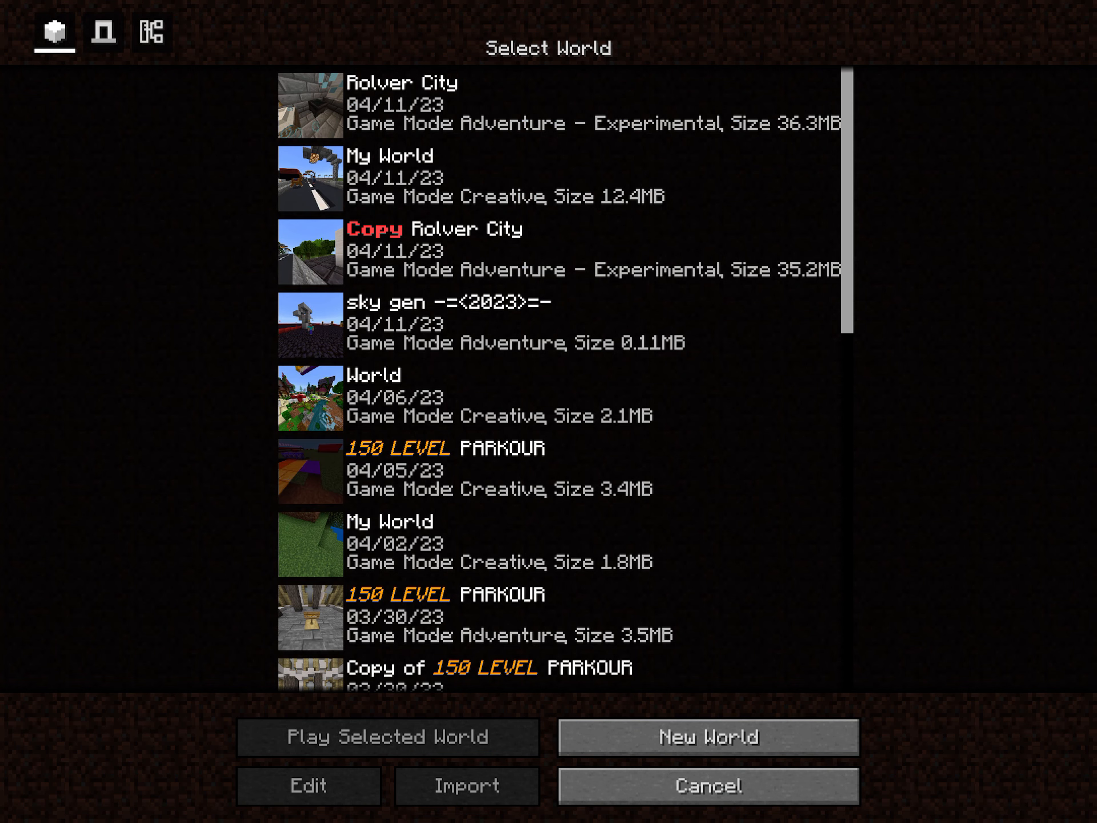